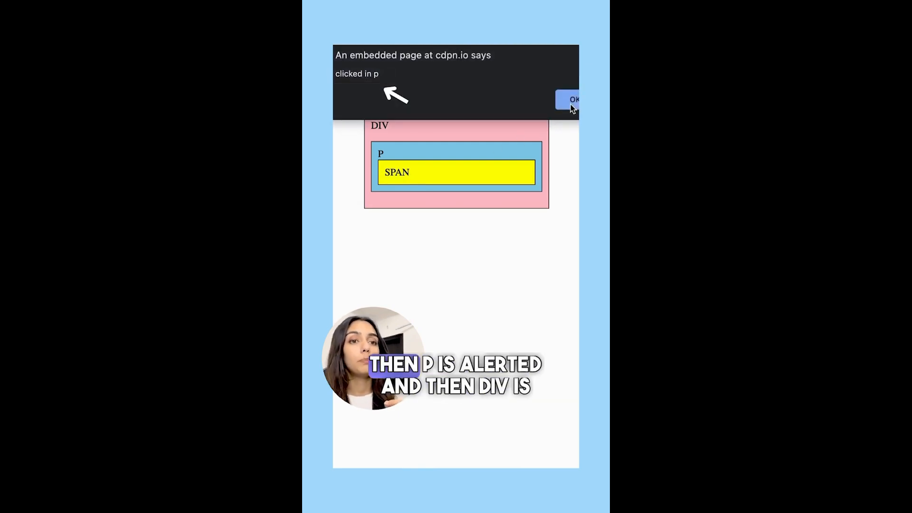
- Dismiss the 'clicked in p' and 'clicked in div' bubbling alerts in order
click(571, 99)
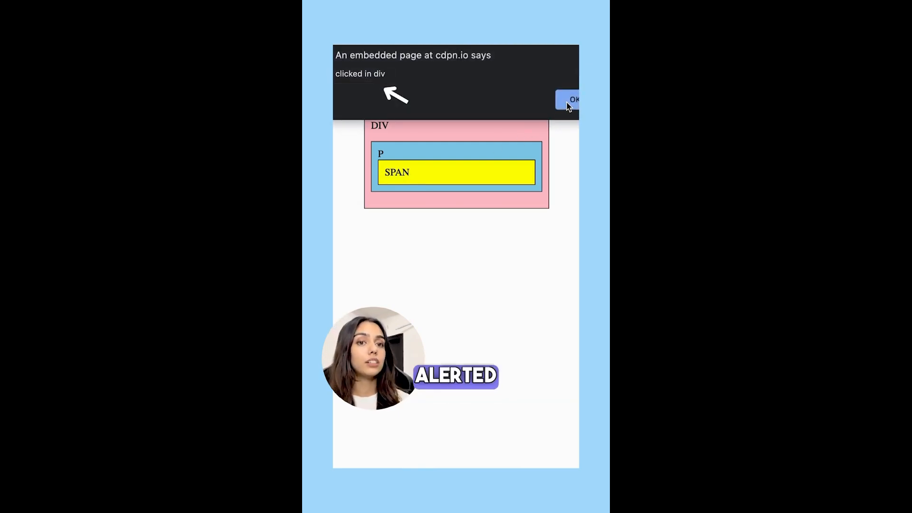
click(568, 99)
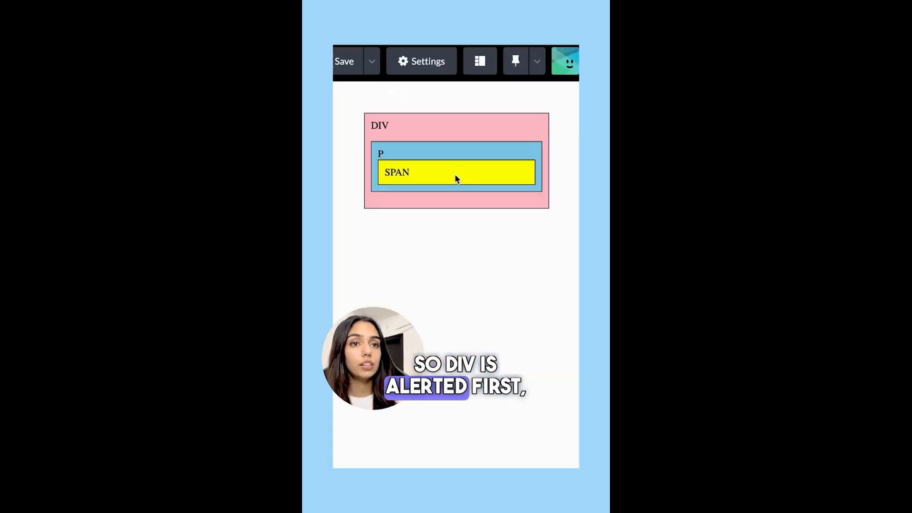
- Click the yellow SPAN box and dismiss the resulting 'clicked in p' alert
click(456, 172)
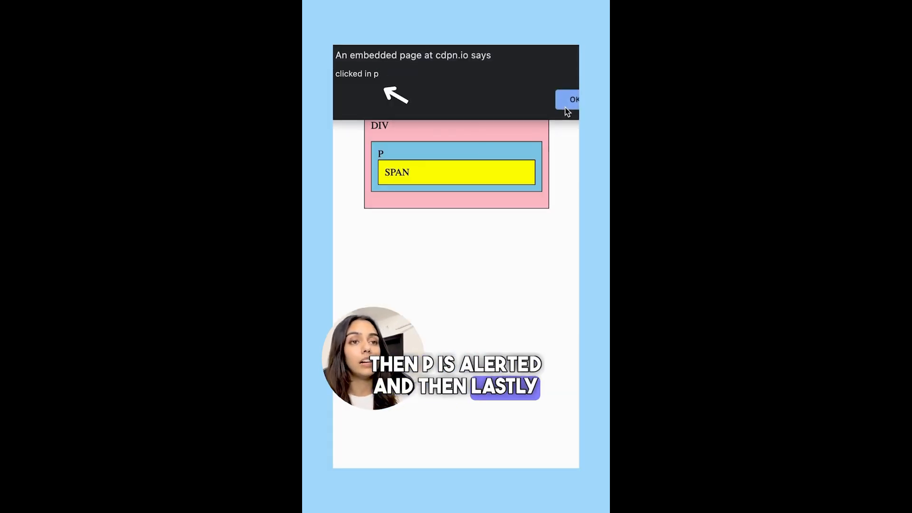
click(572, 99)
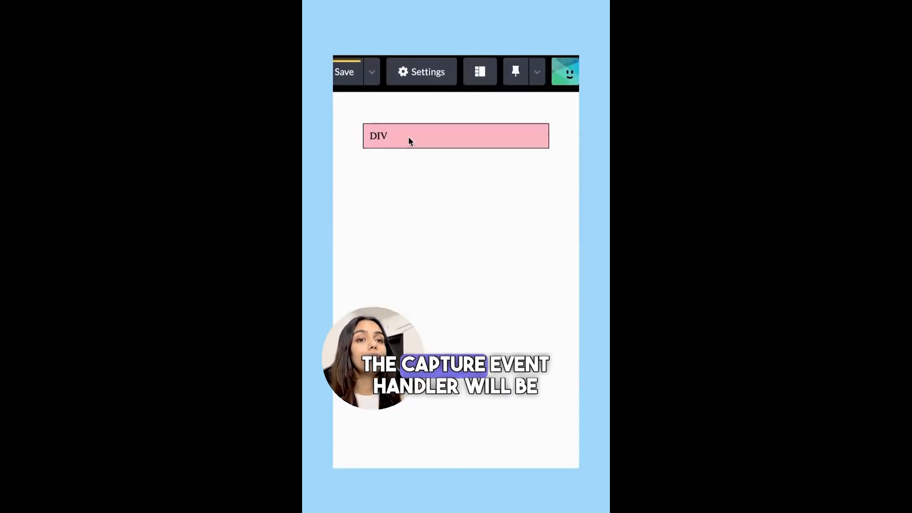
- Click the pink DIV box and dismiss its 'during capture' then 'during bubble' alerts
click(455, 135)
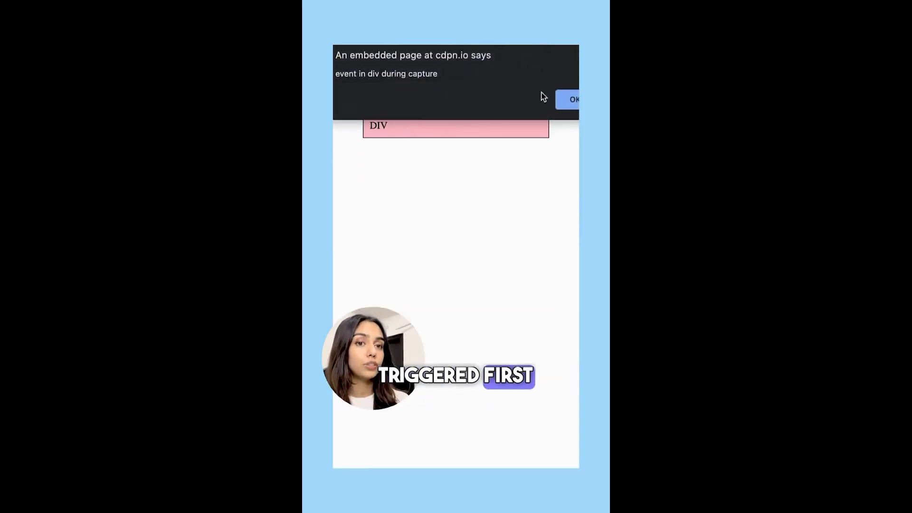
click(573, 99)
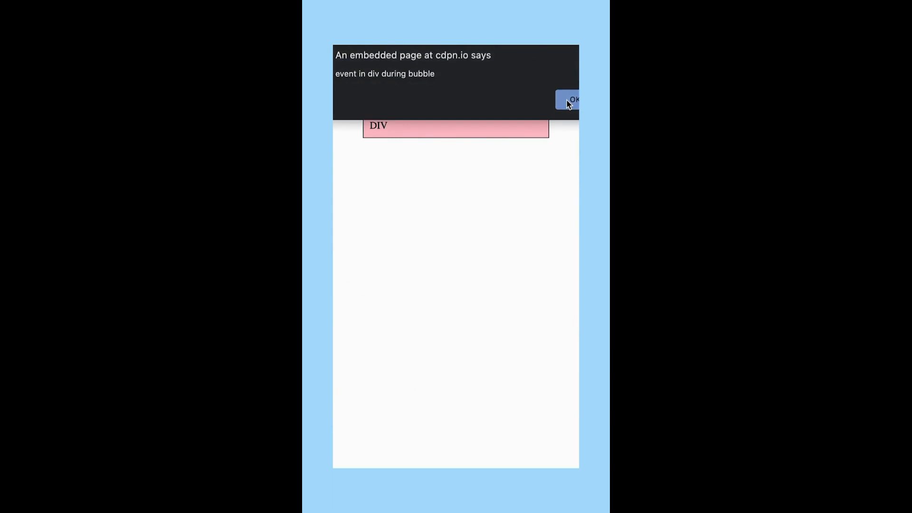
click(571, 99)
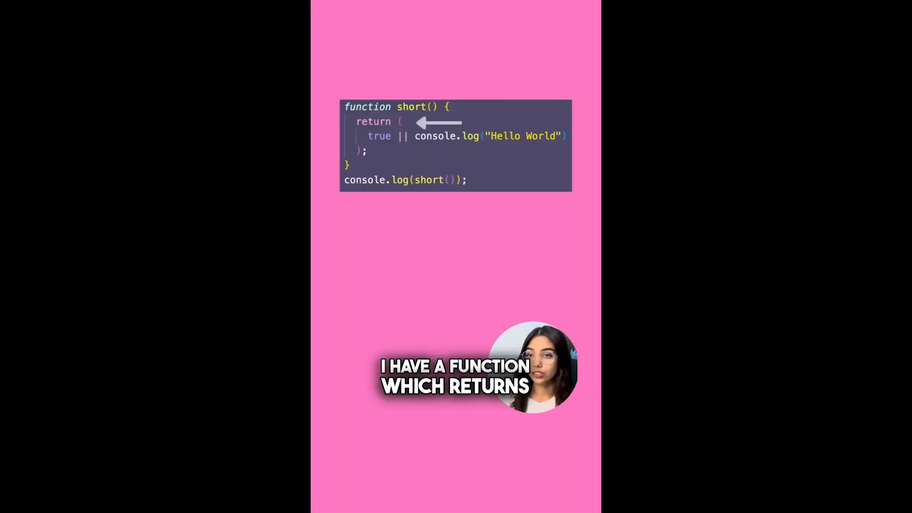